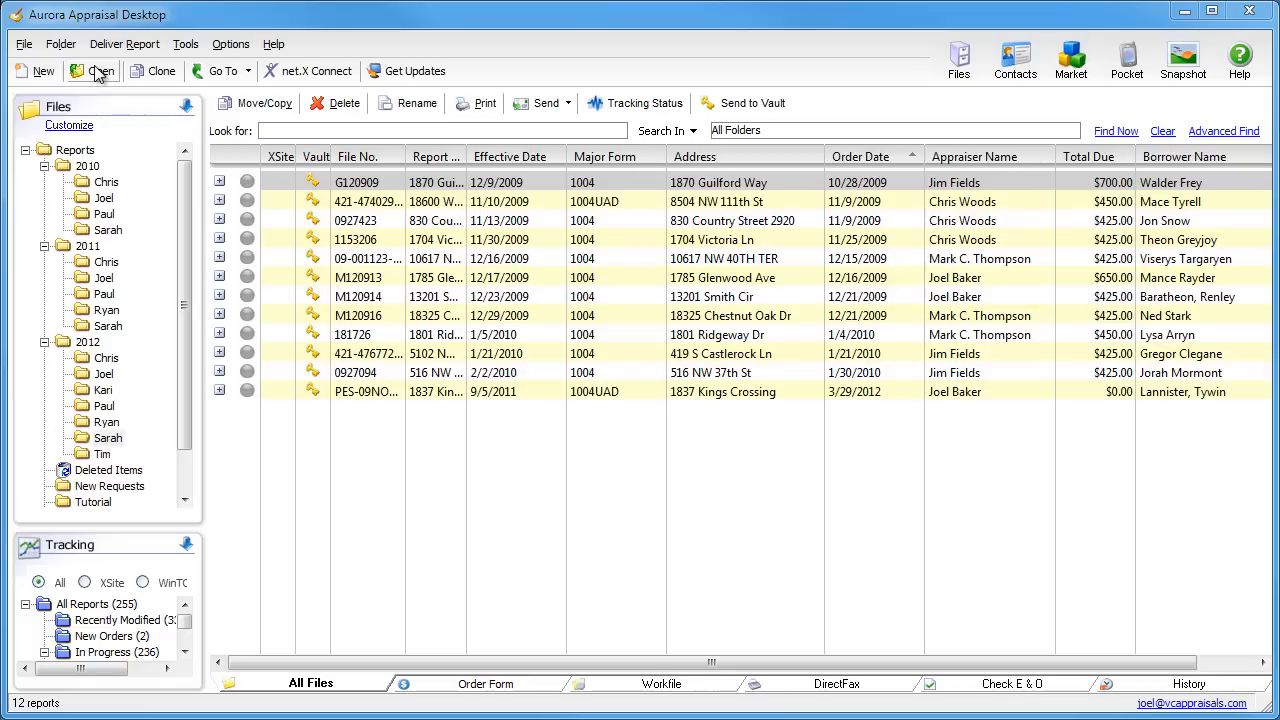
pyautogui.click(464, 276)
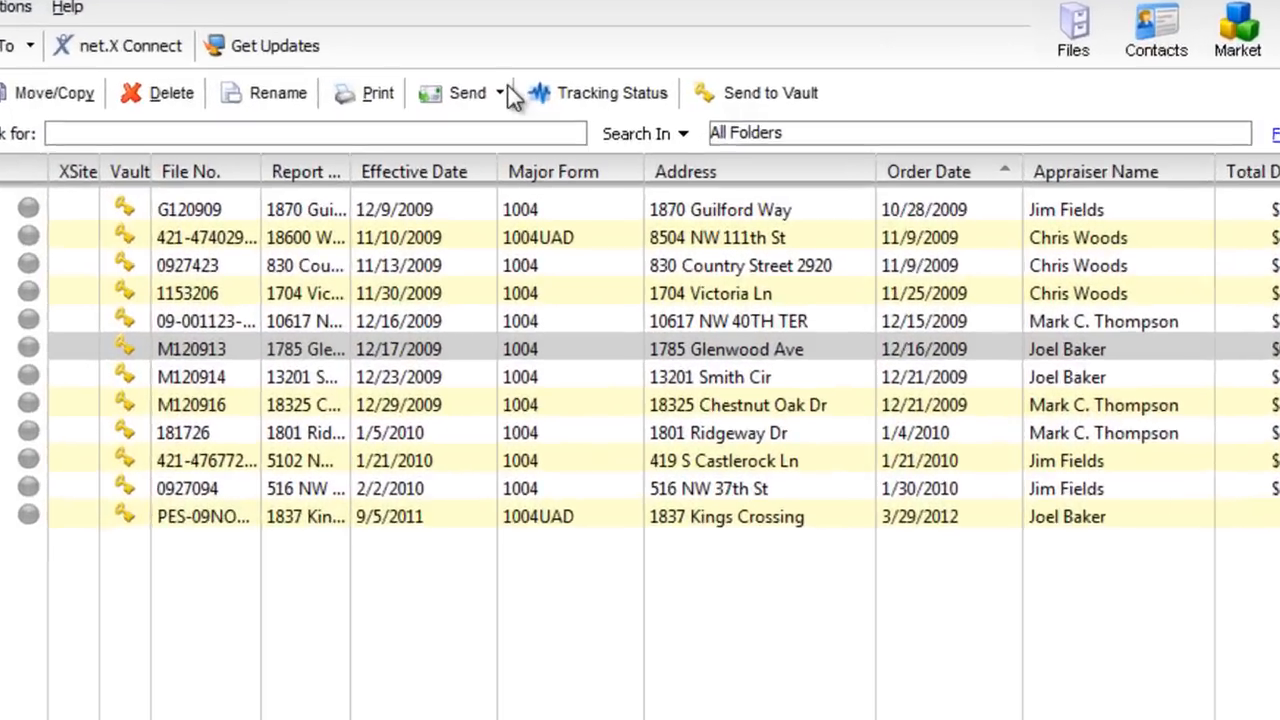
pyautogui.click(502, 92)
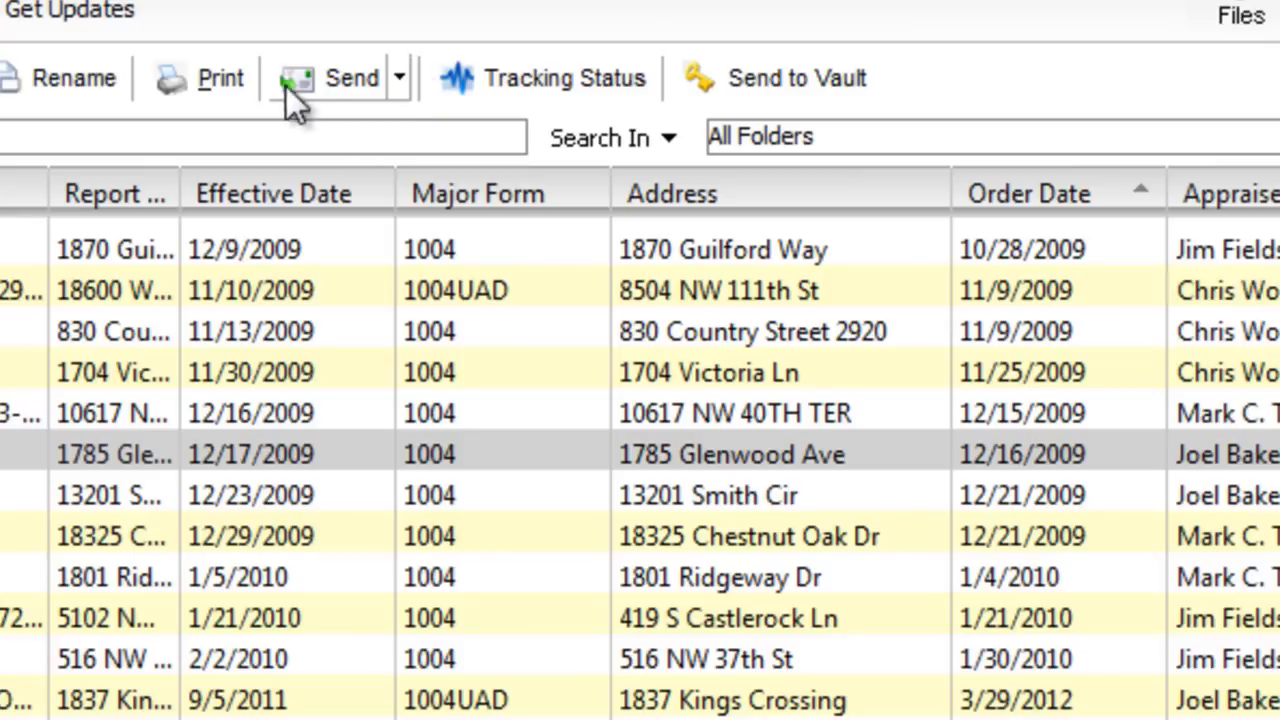
# Step: Bring up Print options for the report and choose 'Print invoice only'
pyautogui.click(218, 78)
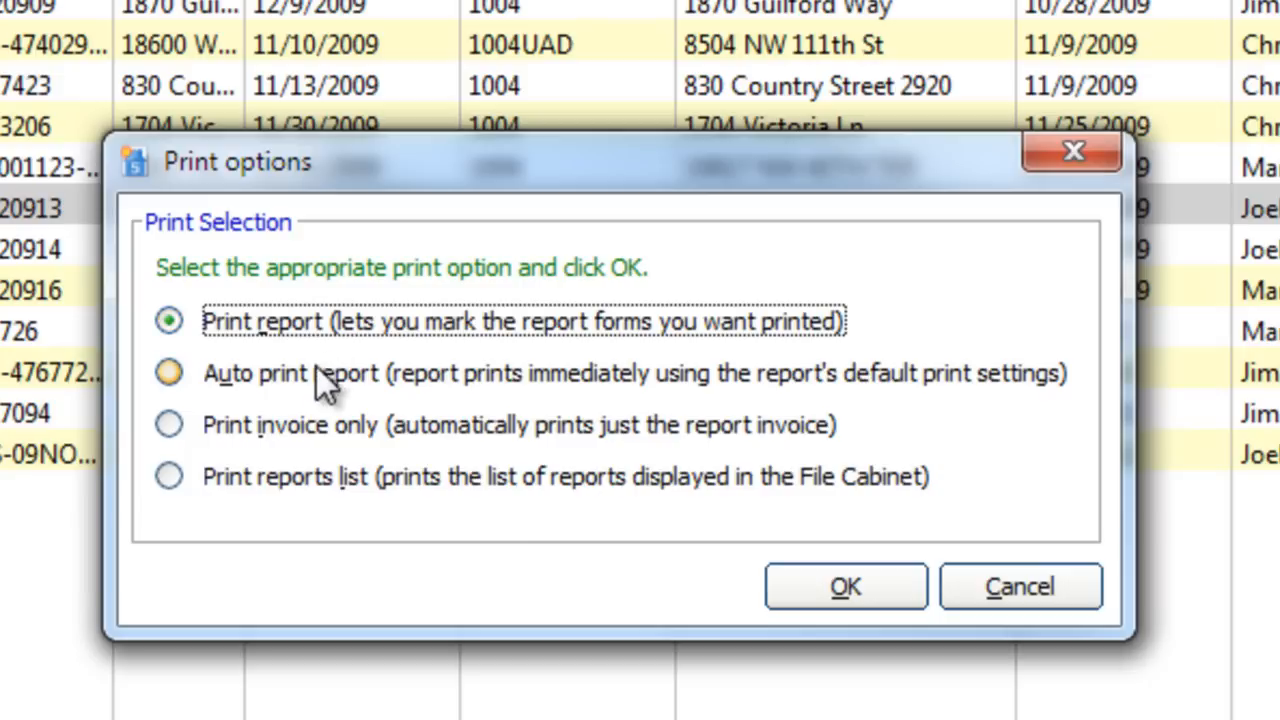
pyautogui.click(168, 374)
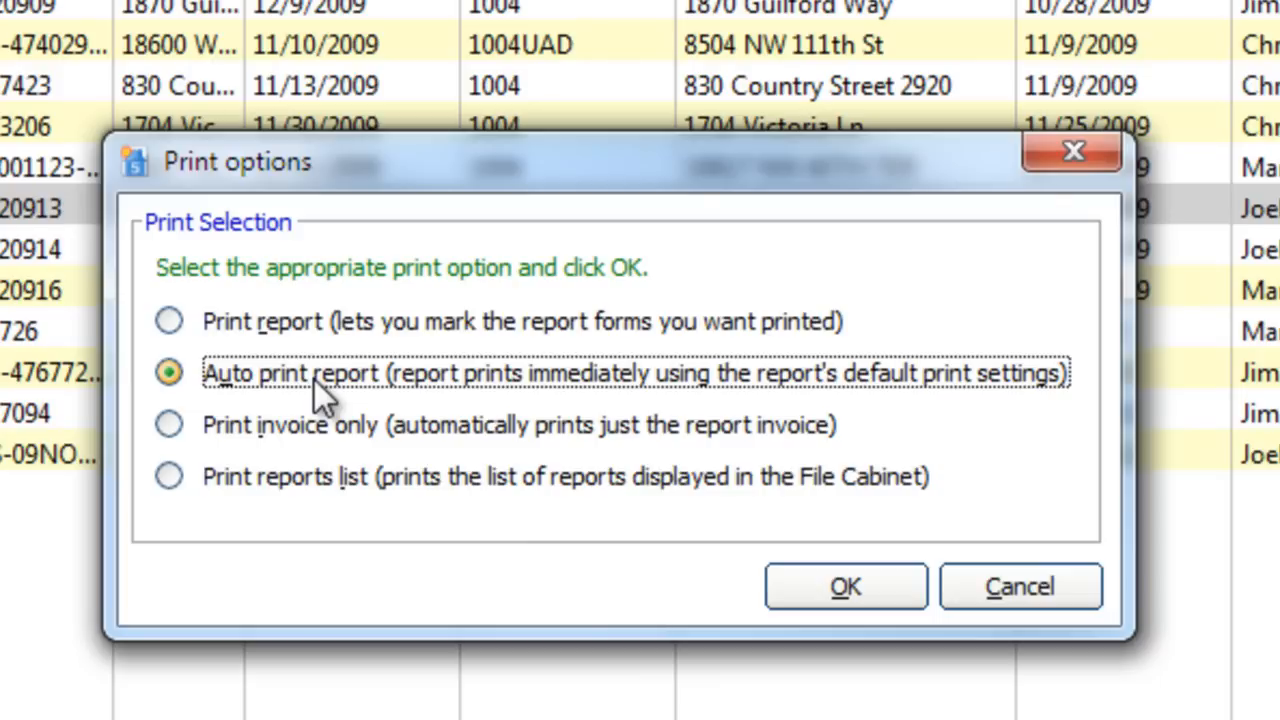
pyautogui.click(168, 424)
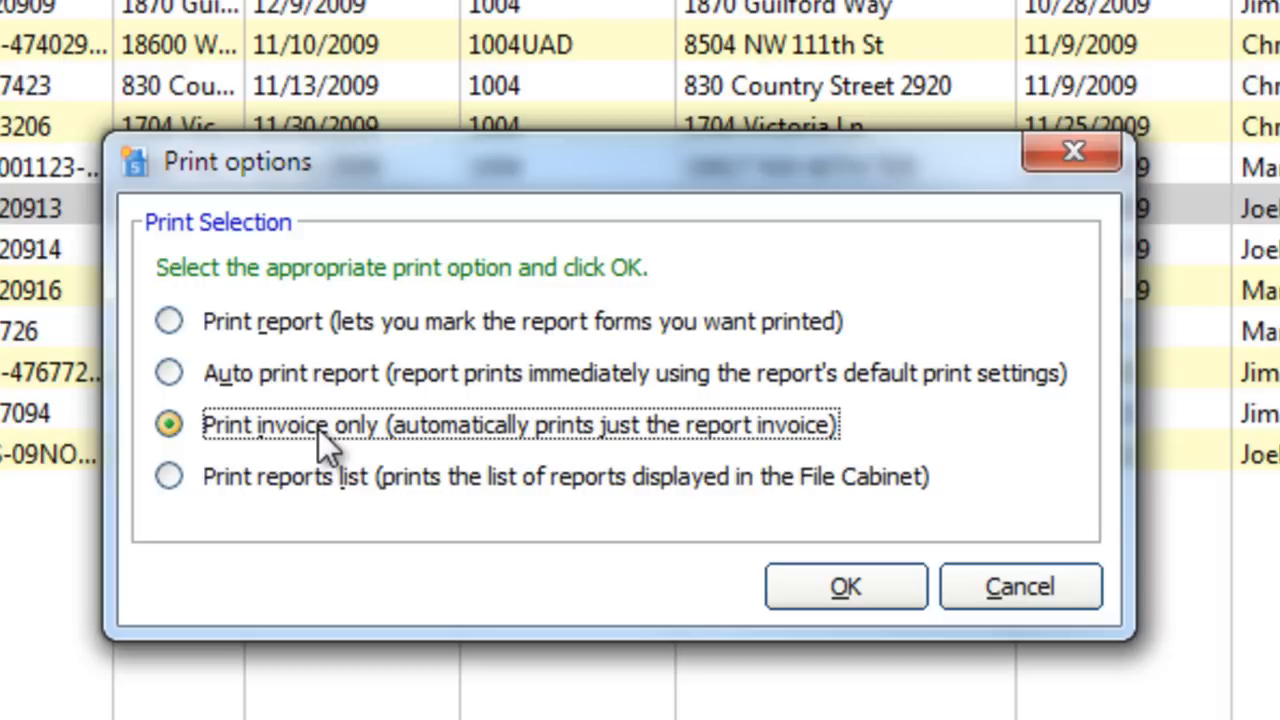